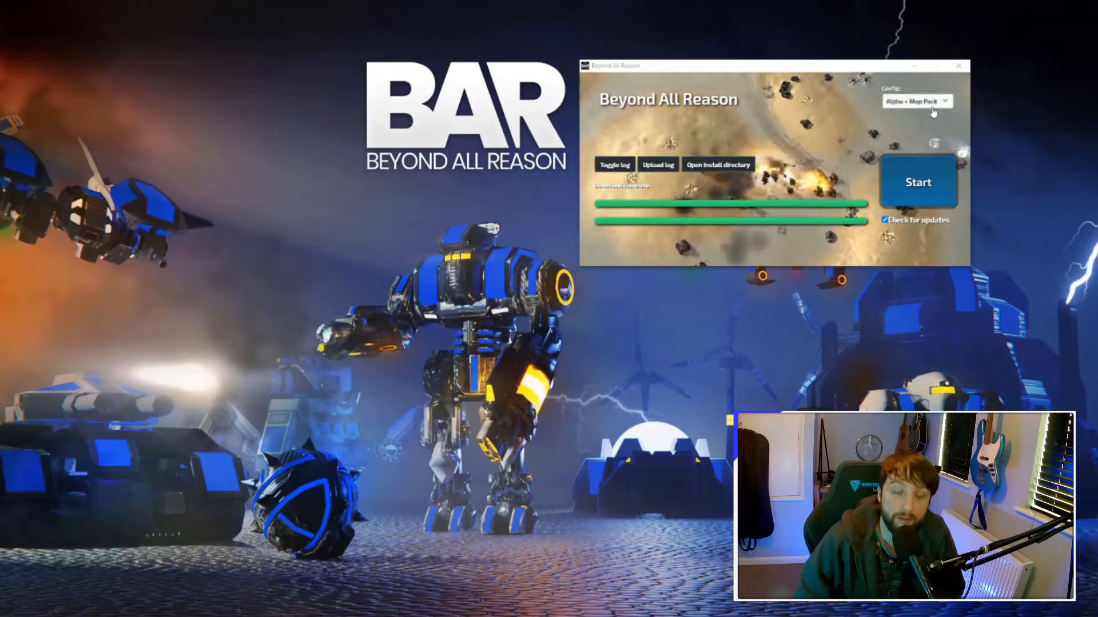
Choose the Alpha + Map Pack configuration in the launcher's Config list.
{"action": "left_click", "coordinate": [915, 100]}
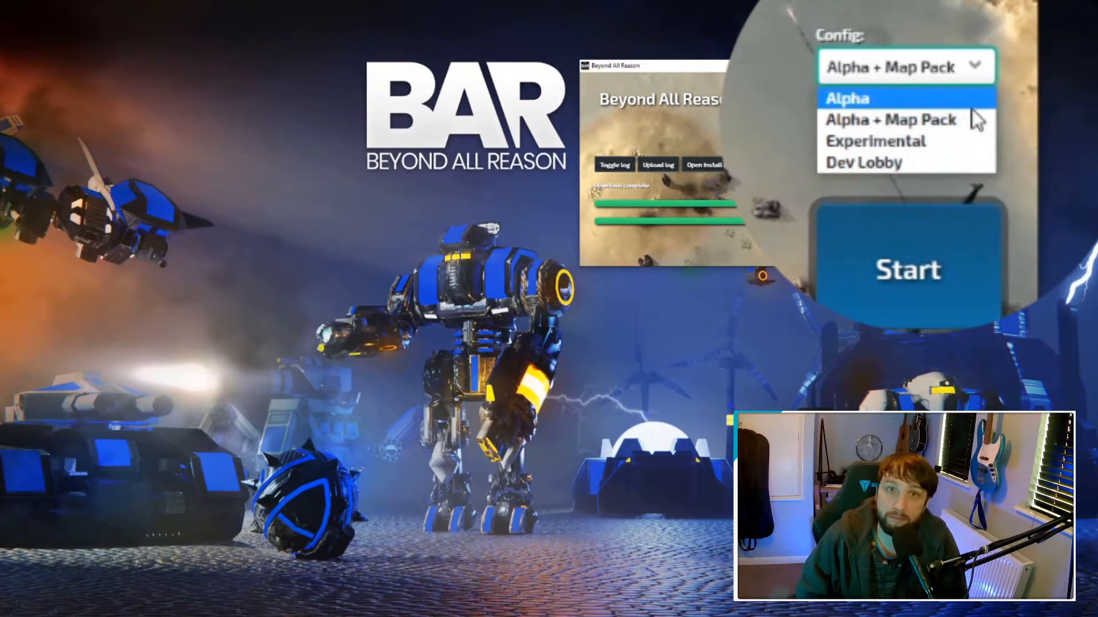
{"action": "mouse_move", "coordinate": [891, 119]}
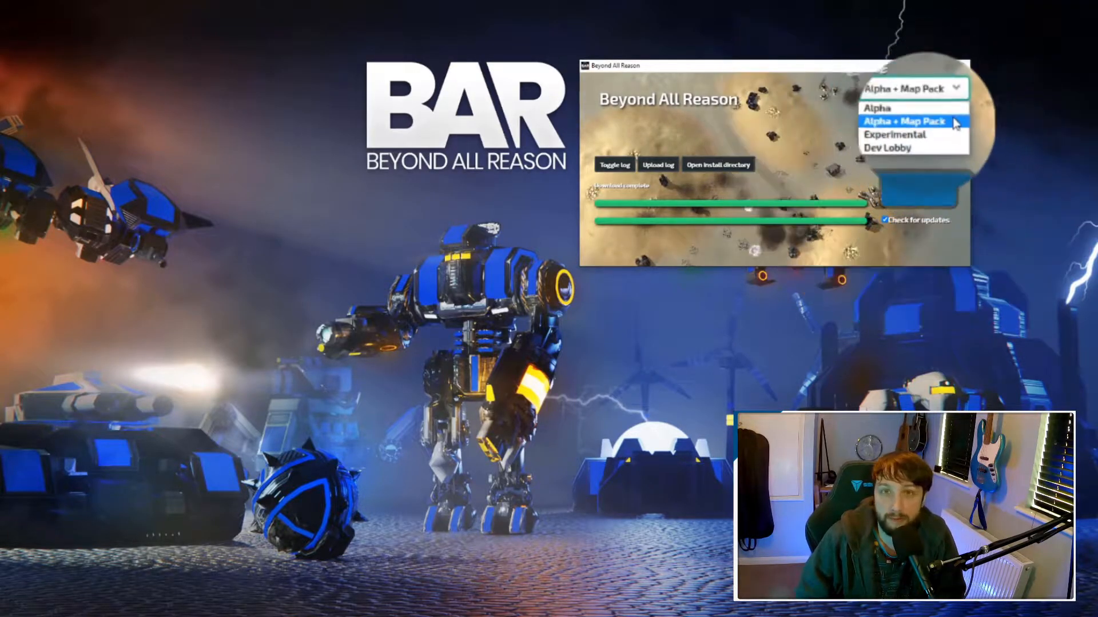
{"action": "left_click", "coordinate": [904, 121]}
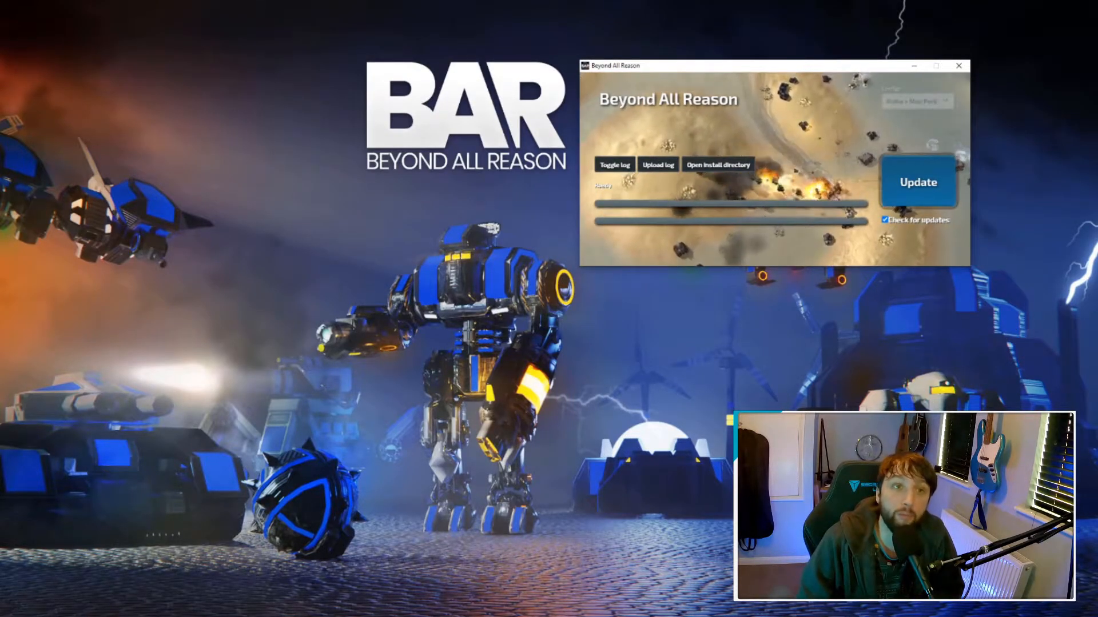
Update and launch the game, then show the Multiplayer & Coop battle list.
{"action": "left_click", "coordinate": [917, 181]}
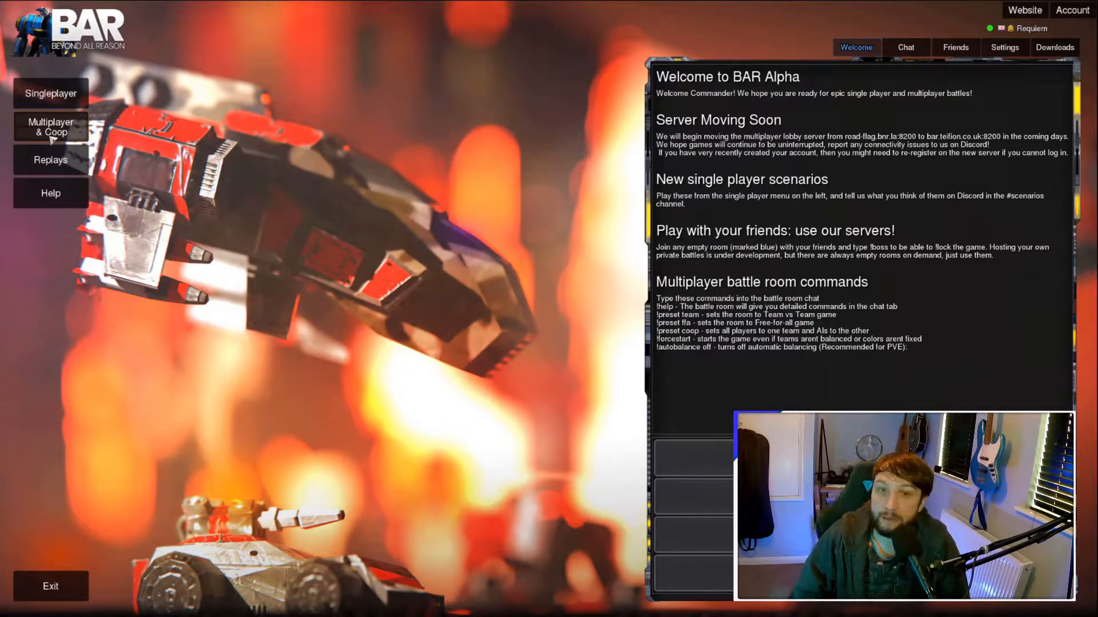
{"action": "left_click", "coordinate": [49, 127]}
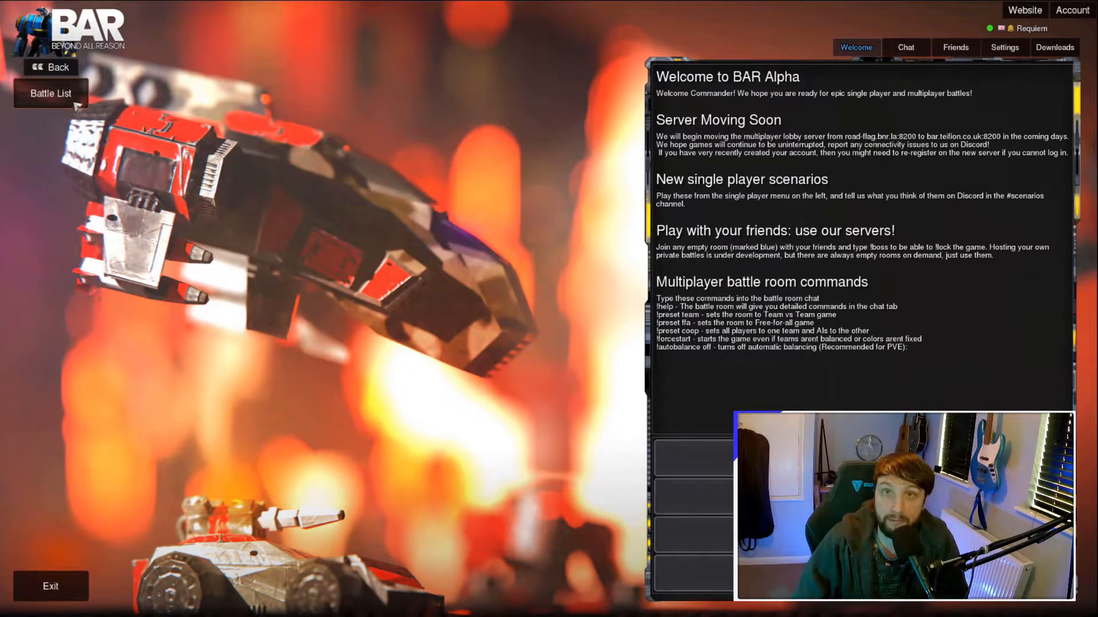
{"action": "left_click", "coordinate": [50, 92]}
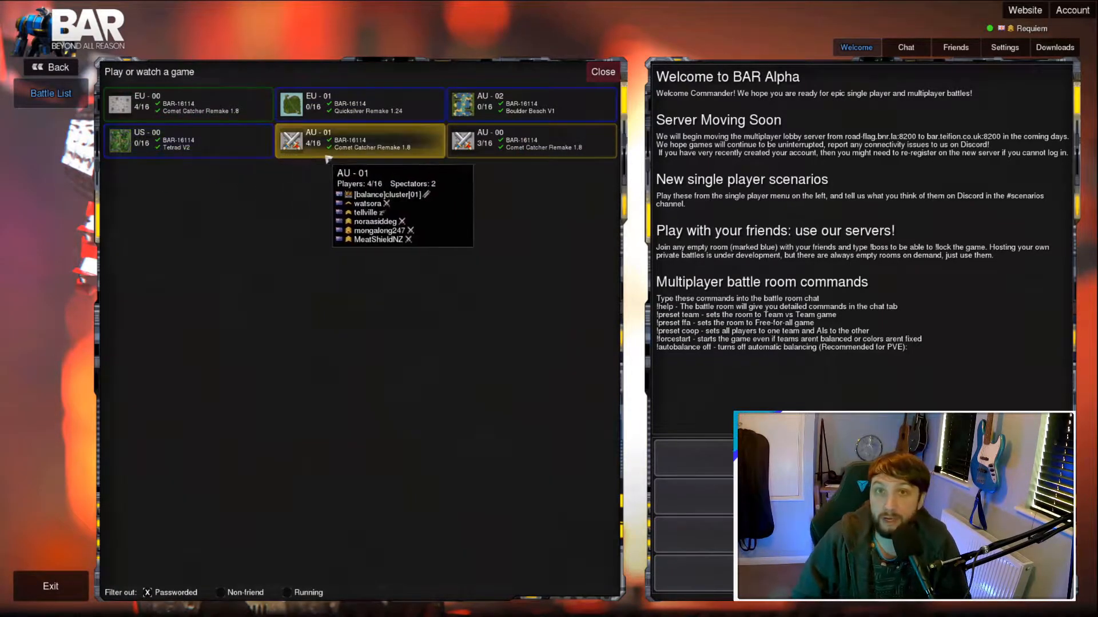
{"action": "mouse_move", "coordinate": [356, 266]}
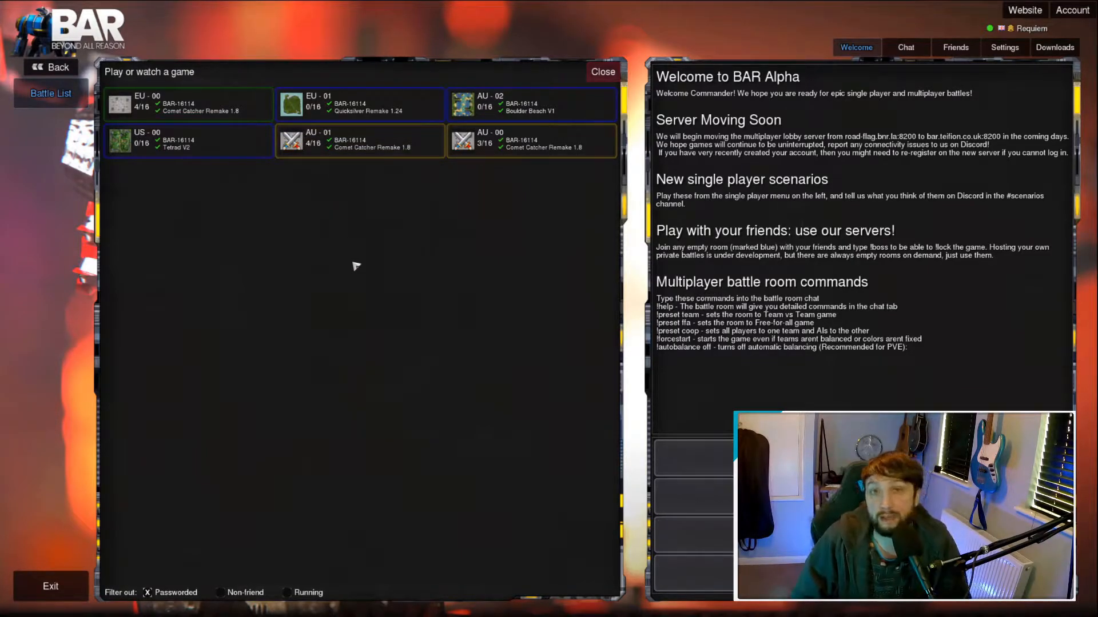
{"action": "mouse_move", "coordinate": [298, 289]}
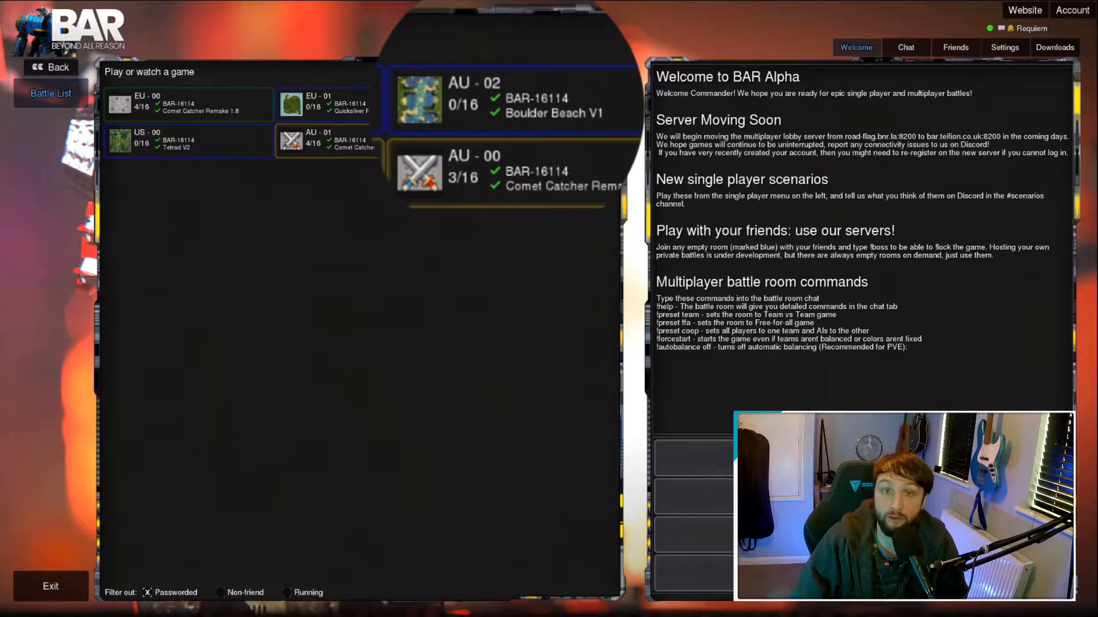
{"action": "mouse_move", "coordinate": [326, 142]}
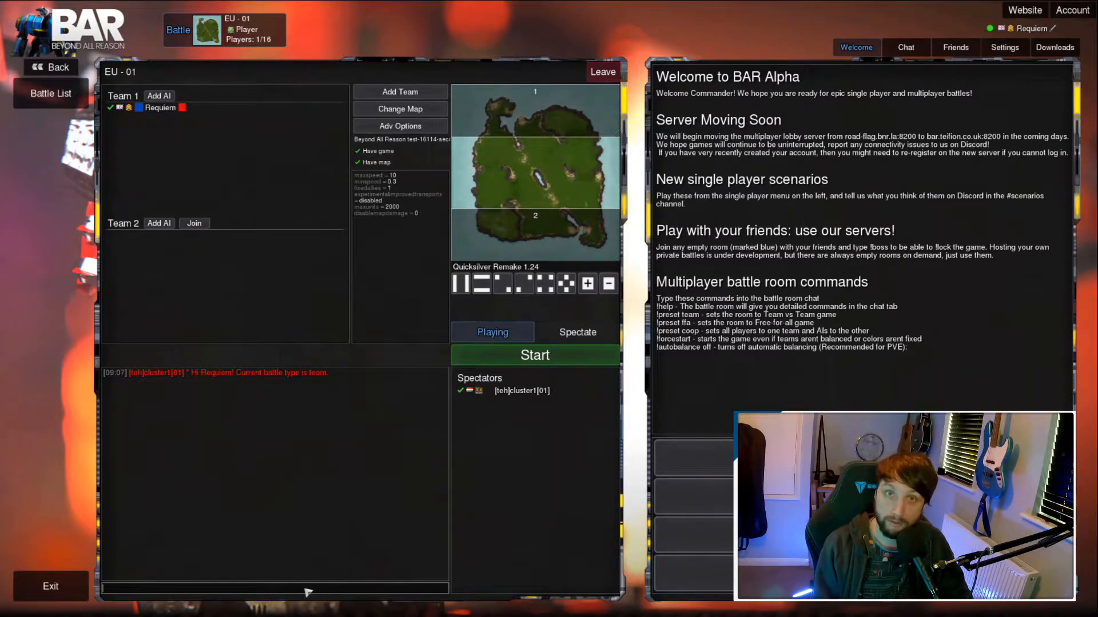
Take boss control of the EU - 01 room with the !boss chat command.
{"action": "type", "text": "!bo"}
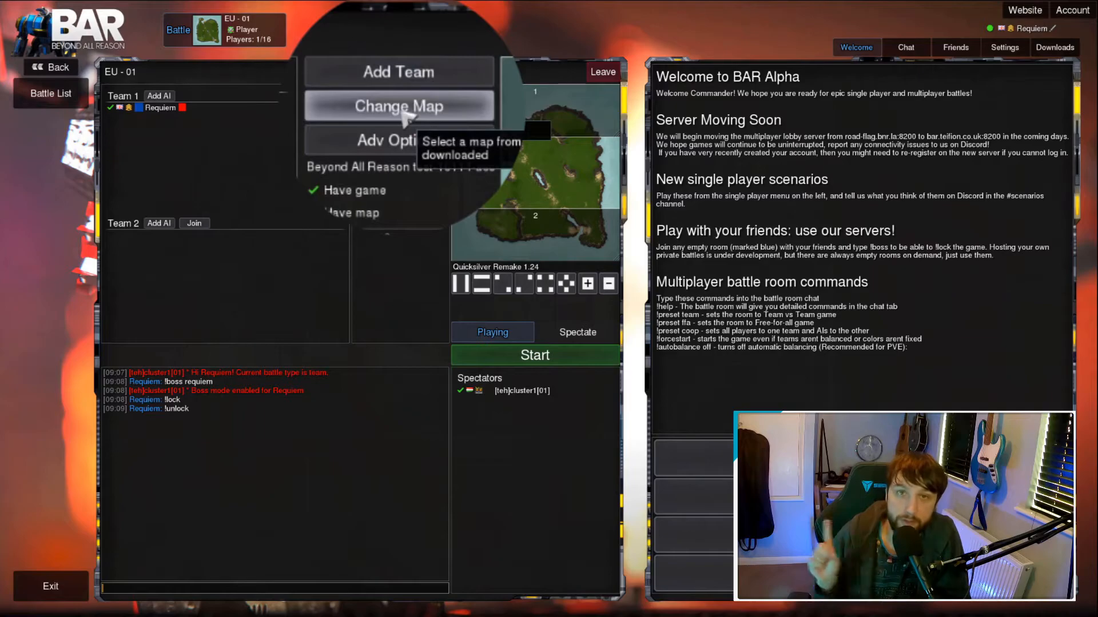
Change the room's map to Hotstepper and split the start boxes into top and bottom.
{"action": "left_click", "coordinate": [399, 107]}
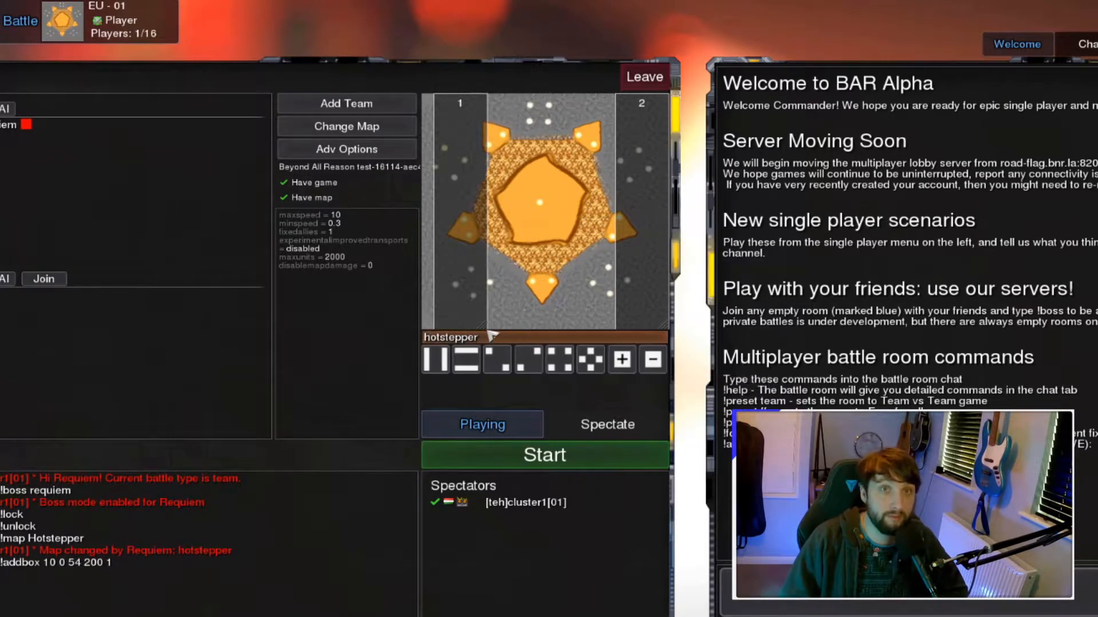
{"action": "mouse_move", "coordinate": [491, 323]}
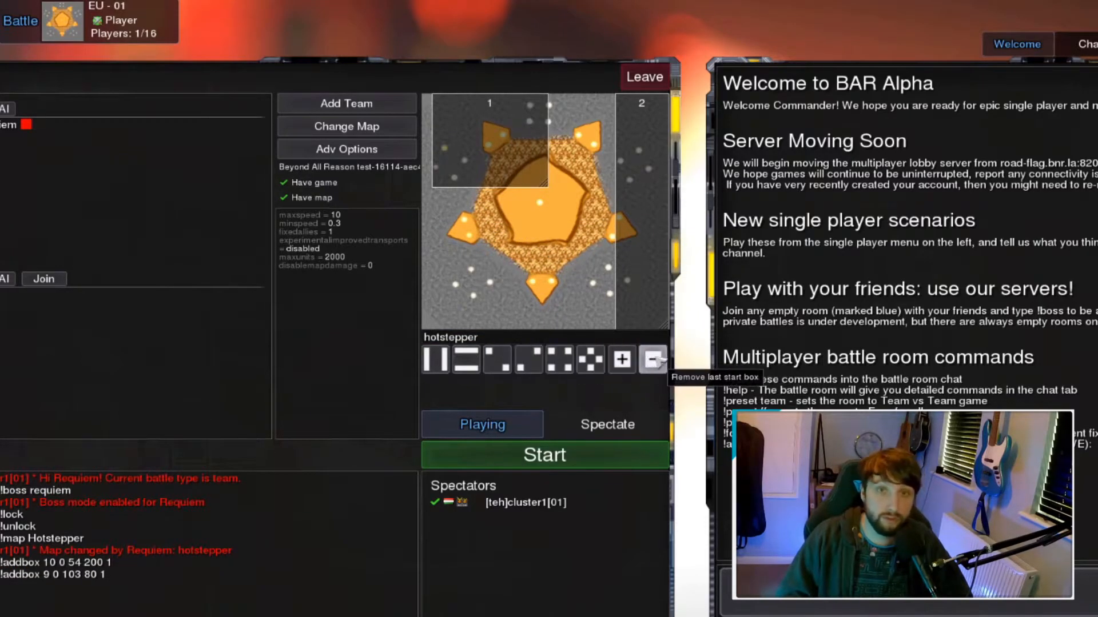
{"action": "left_click", "coordinate": [559, 360]}
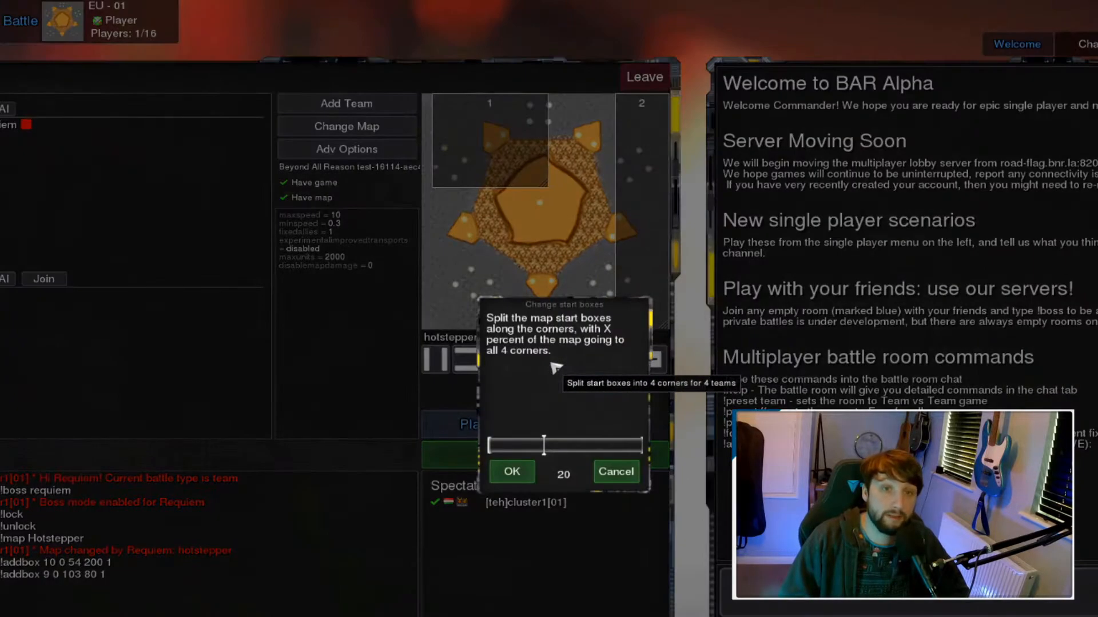
{"action": "left_click", "coordinate": [511, 472]}
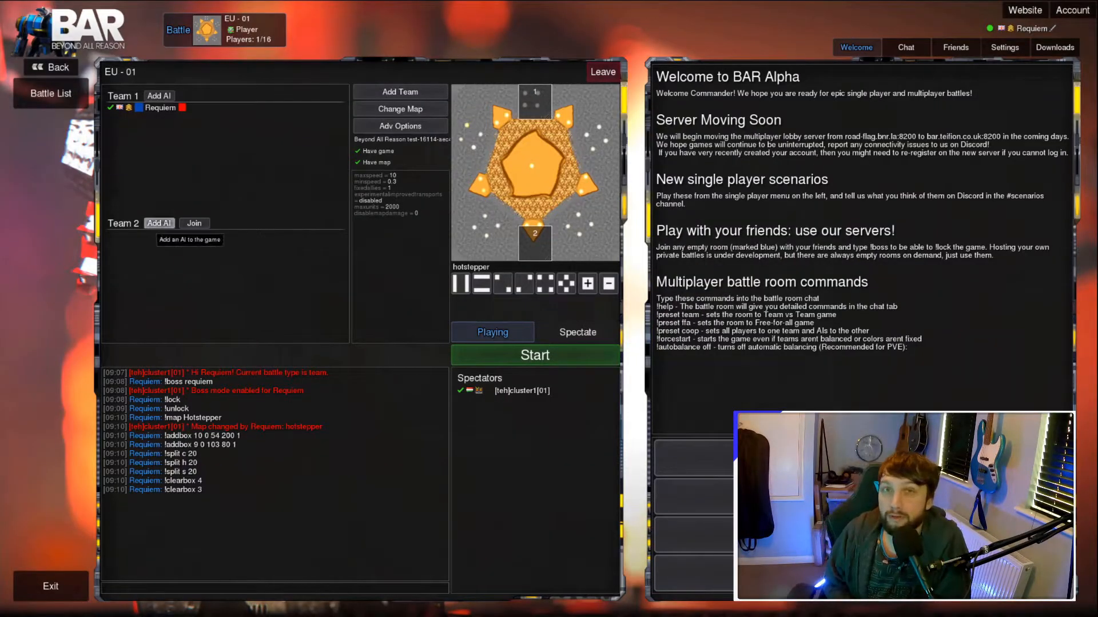
Browse the Choose AI list of opponents for Team 2.
{"action": "left_click", "coordinate": [188, 239]}
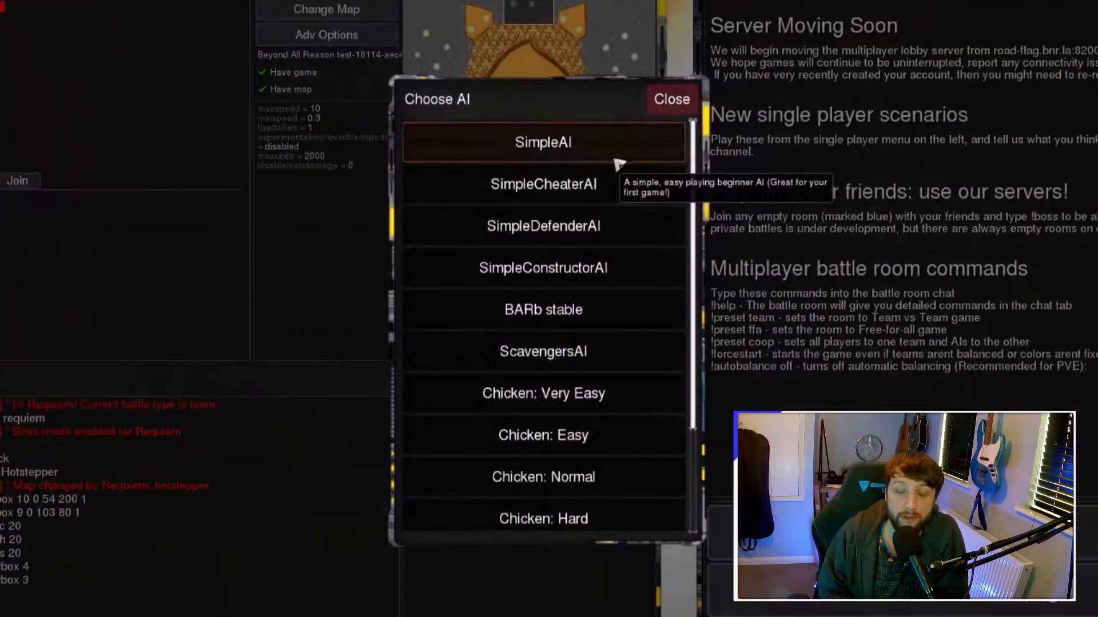
{"action": "mouse_move", "coordinate": [666, 147]}
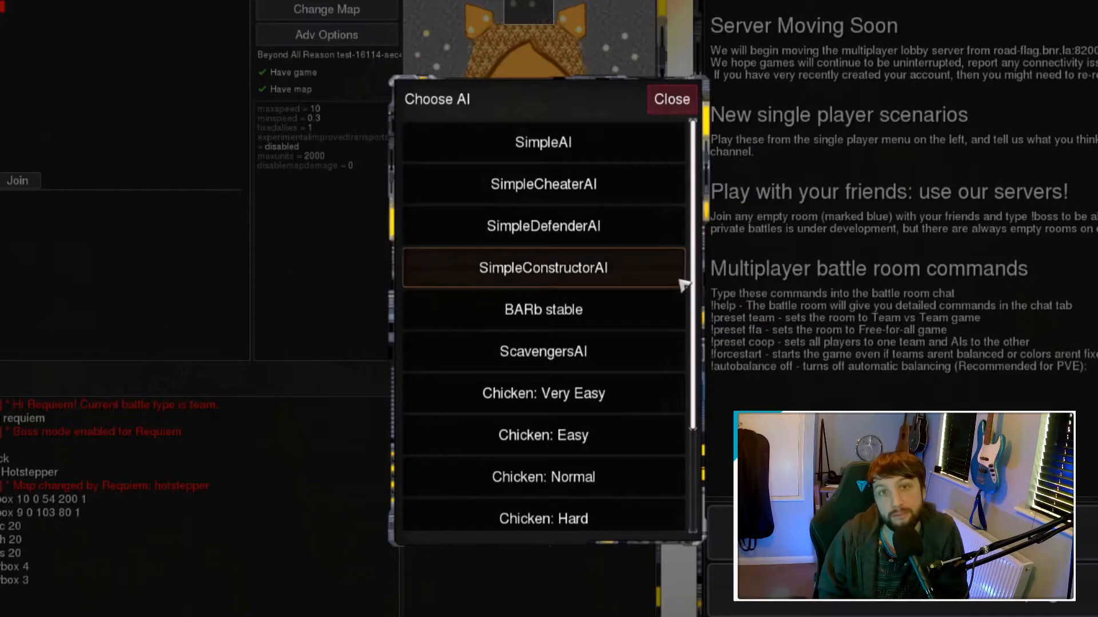
{"action": "mouse_move", "coordinate": [543, 184]}
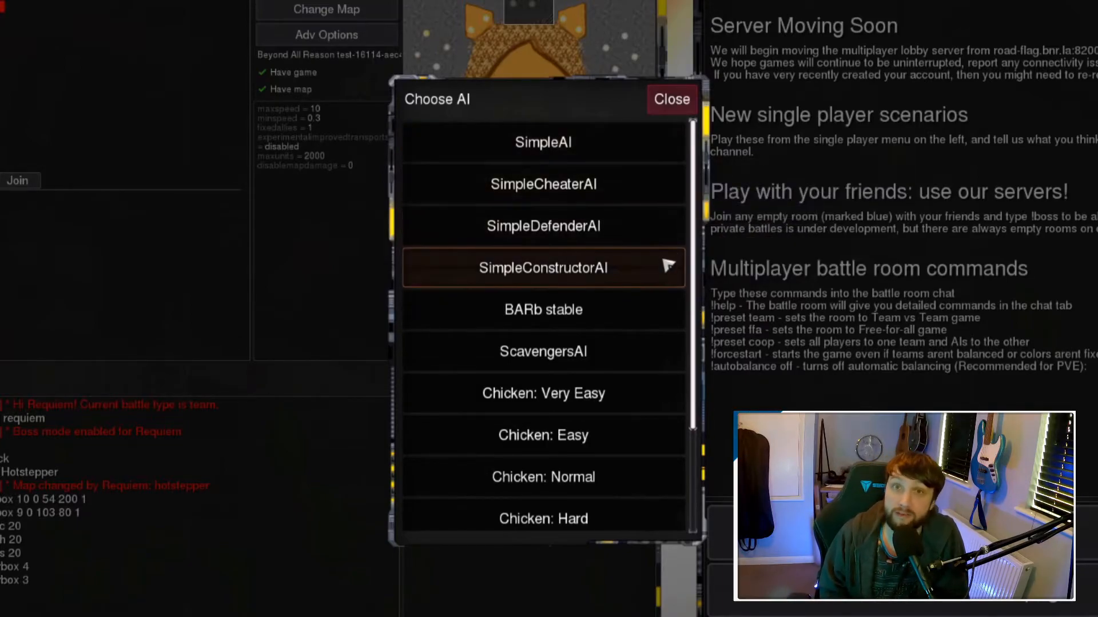
{"action": "scroll", "scroll_direction": "down", "scroll_amount": 3}
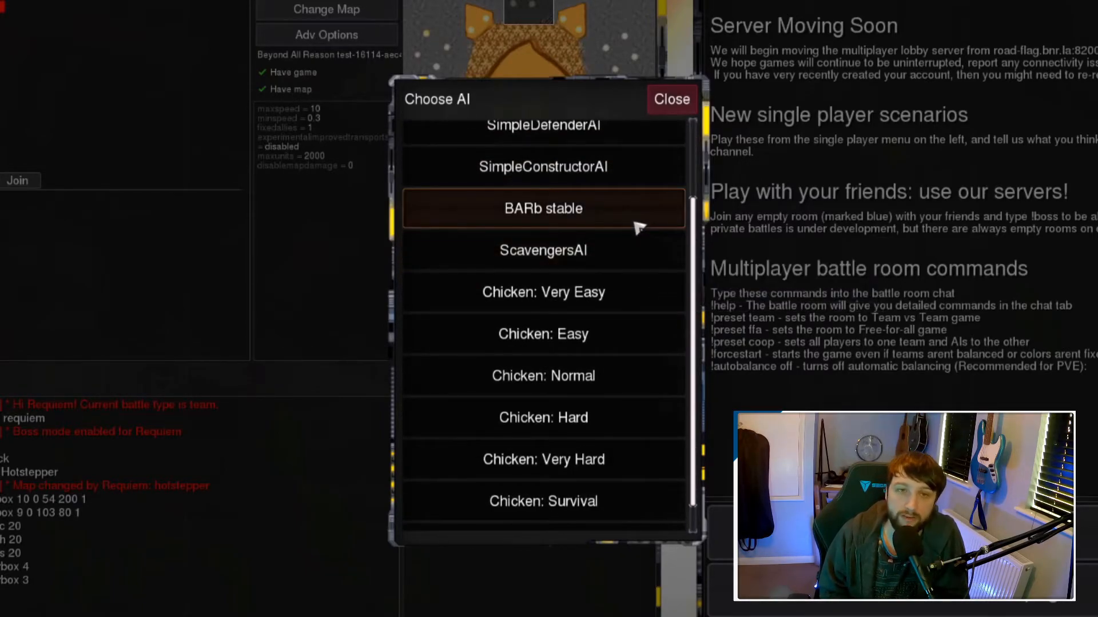
{"action": "mouse_move", "coordinate": [543, 251]}
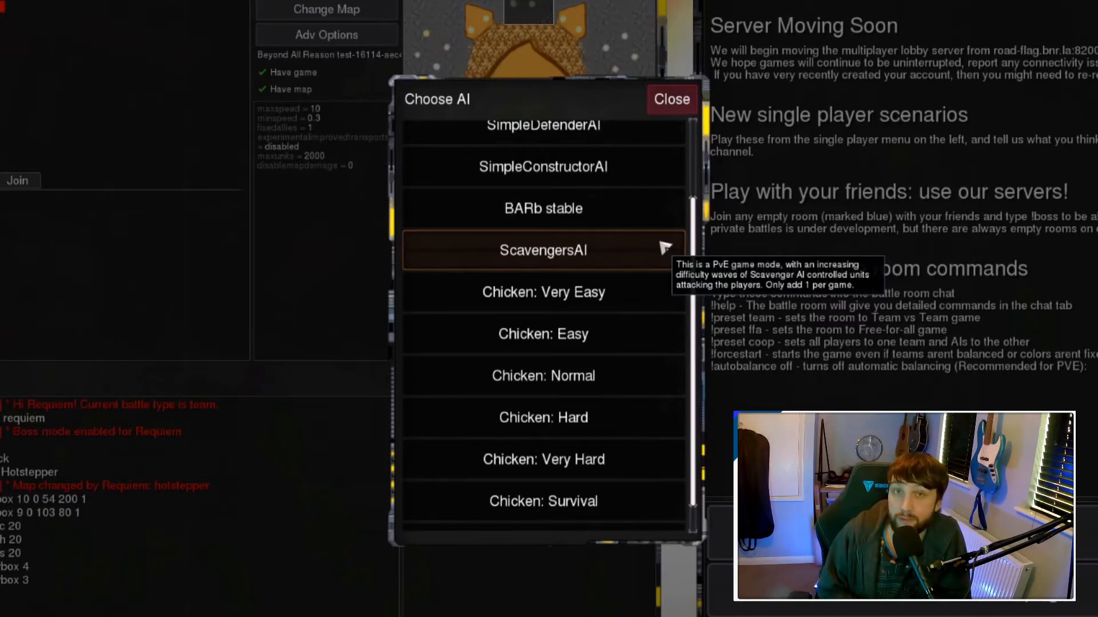
{"action": "scroll", "scroll_direction": "down", "scroll_amount": 3}
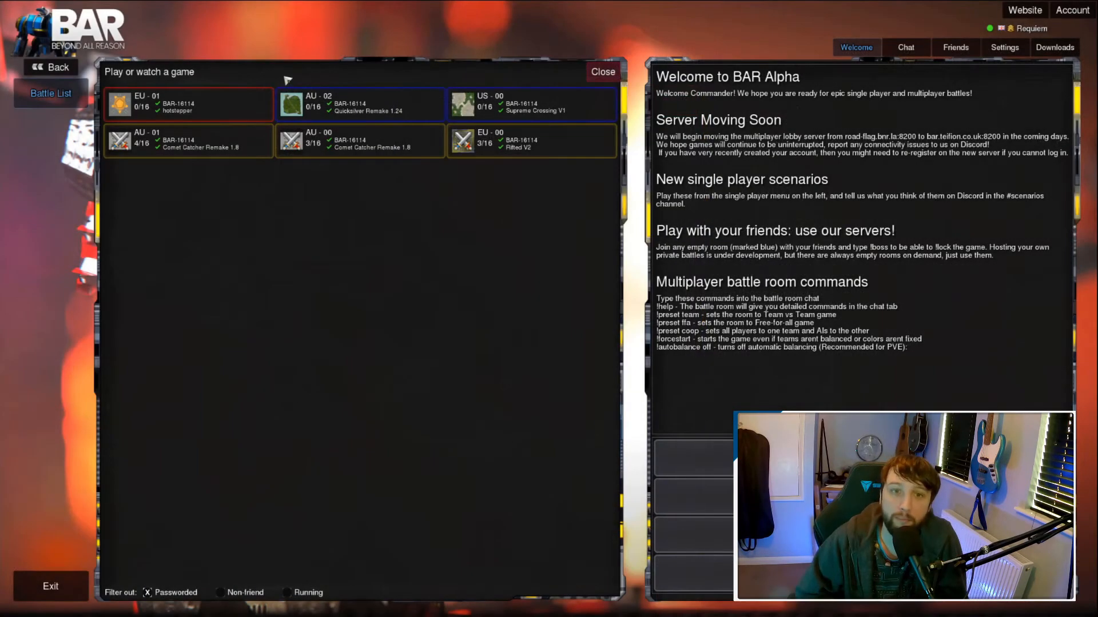
Return to the main menu and show the Singleplayer Scenarios list.
{"action": "left_click", "coordinate": [602, 71]}
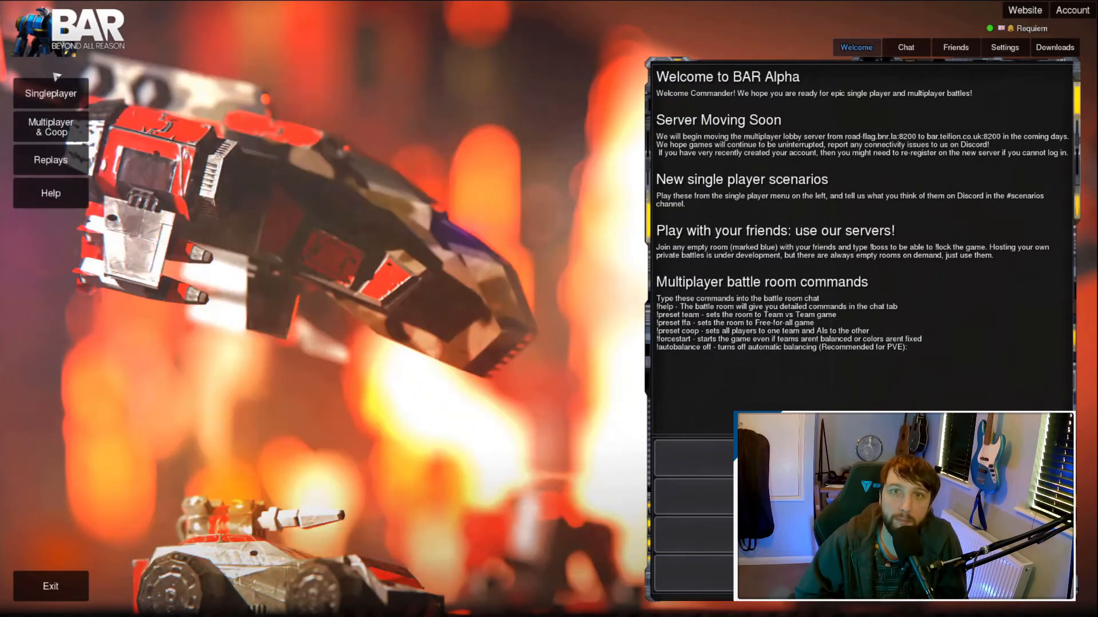
{"action": "left_click", "coordinate": [49, 92]}
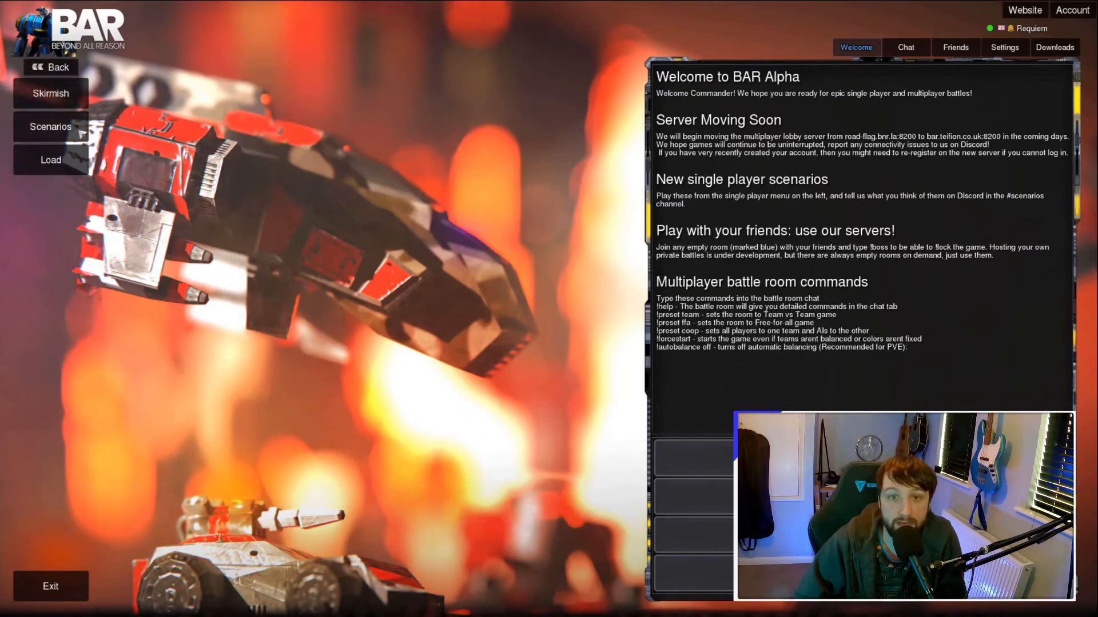
{"action": "left_click", "coordinate": [49, 127]}
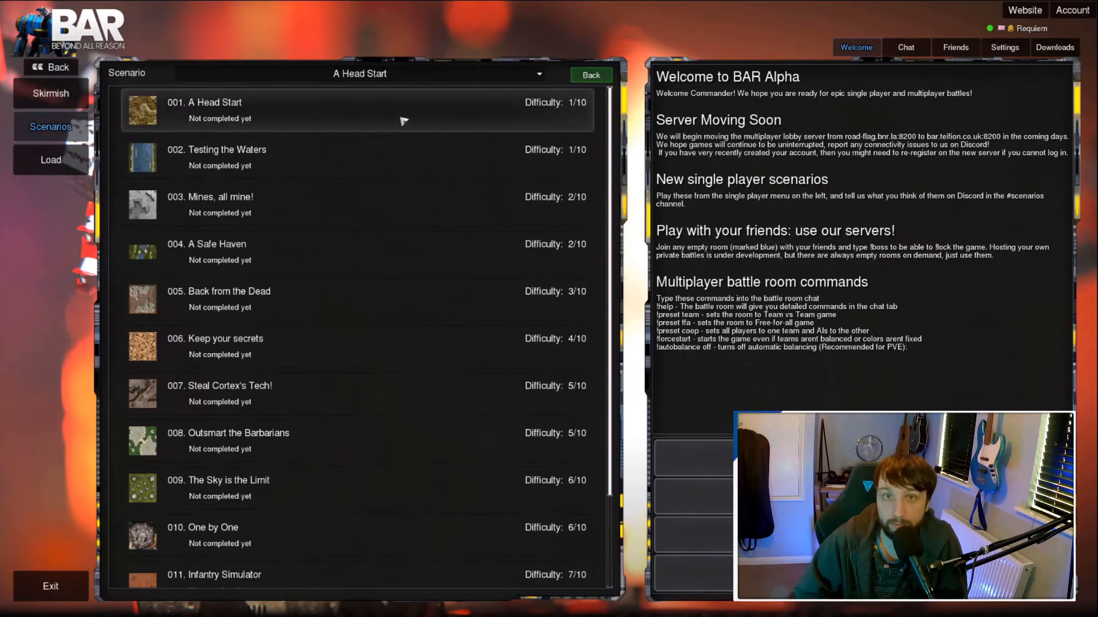